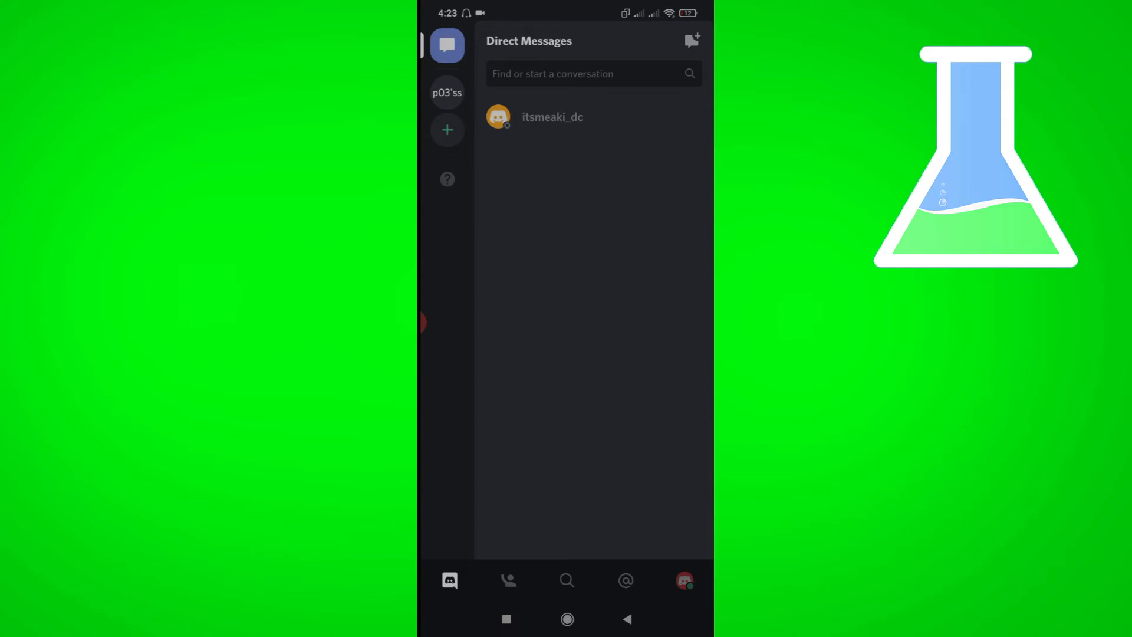
Tap the + Add a Server button in the left server rail
left_click(446, 131)
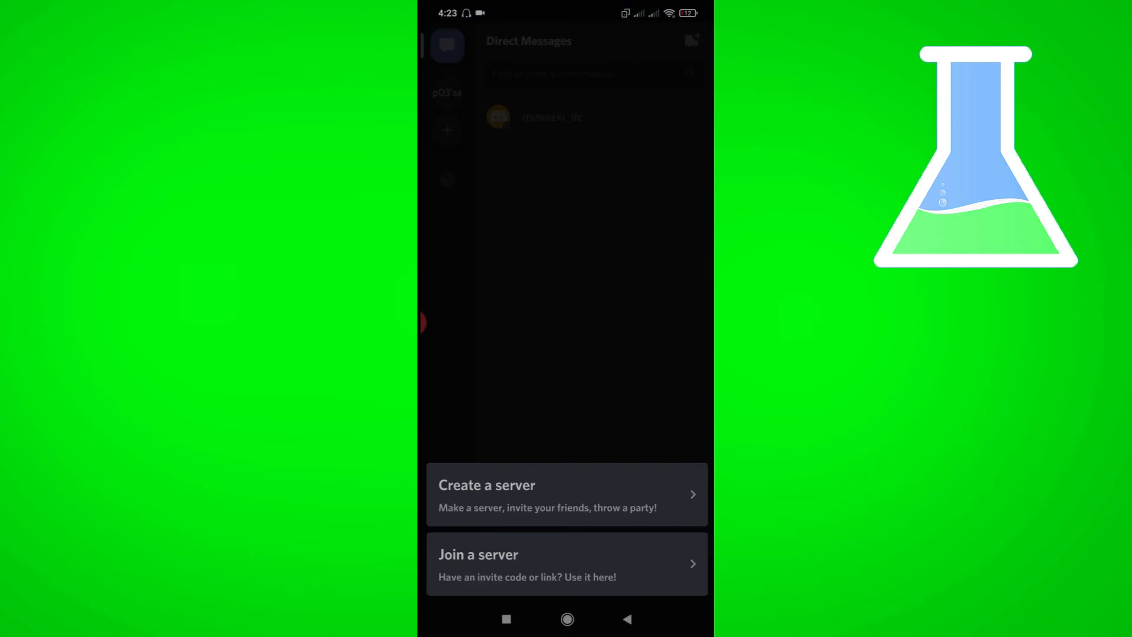
Choose 'Create a server' and open the app chooser for the server icon
left_click(567, 495)
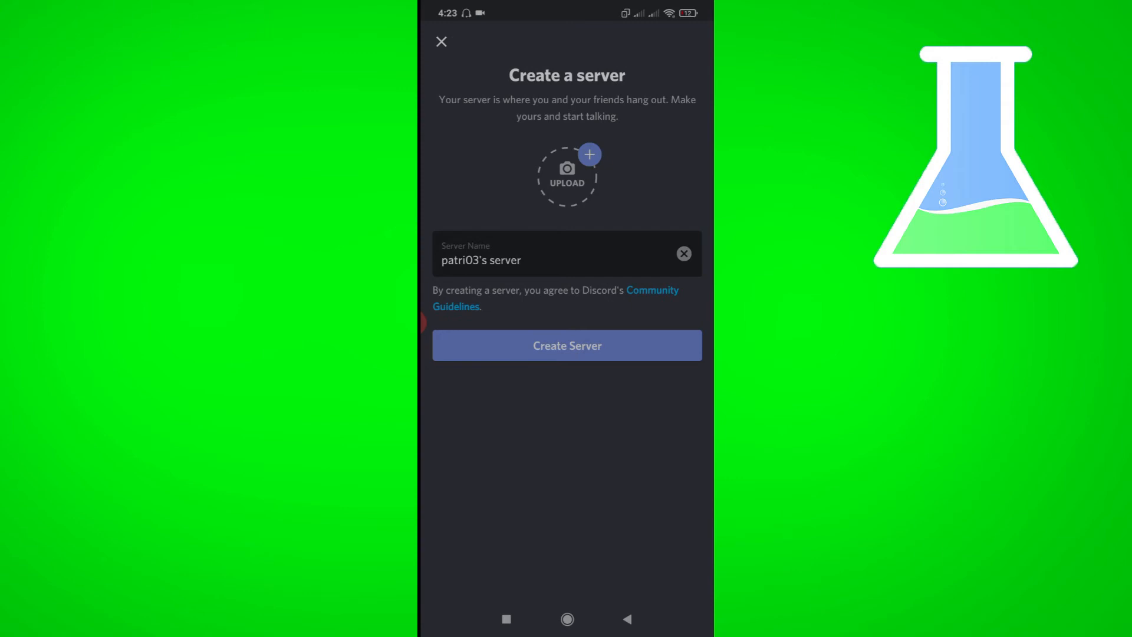
left_click(566, 173)
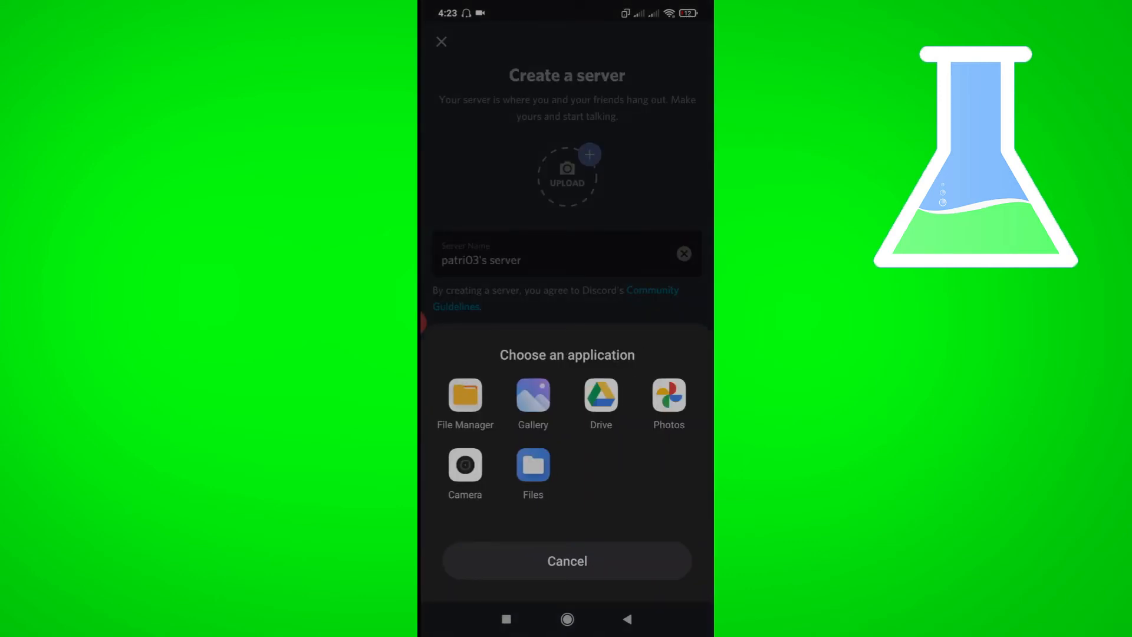
Cancel the 'Choose an application' sheet without adding a server icon
left_click(566, 560)
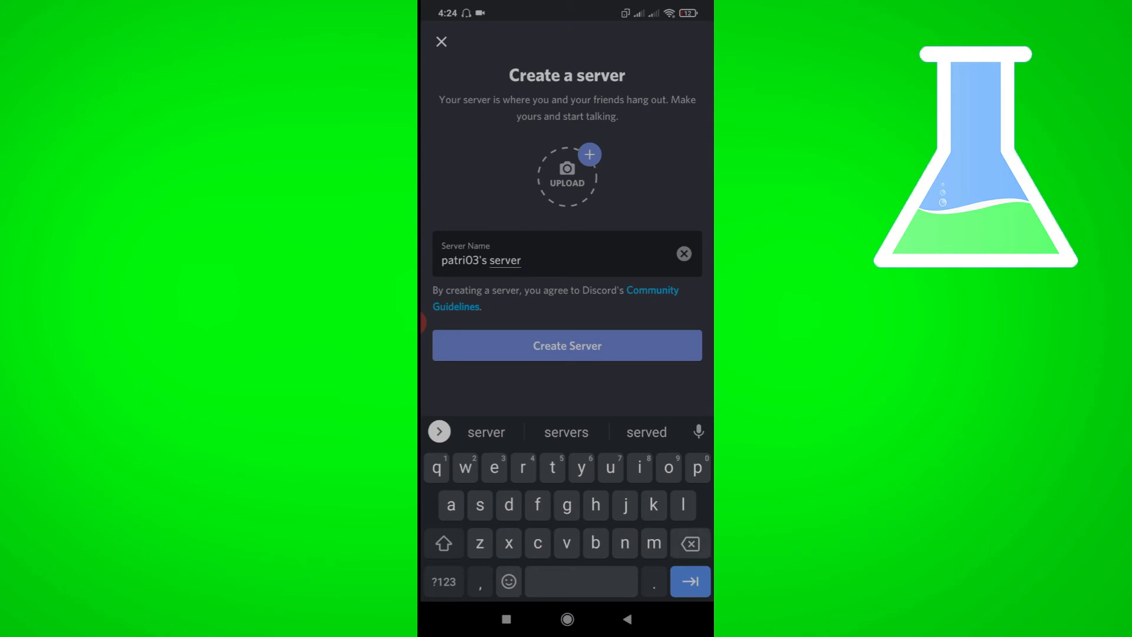
Replace the default server name with 'amonguspipol' and create the server
left_click(682, 253)
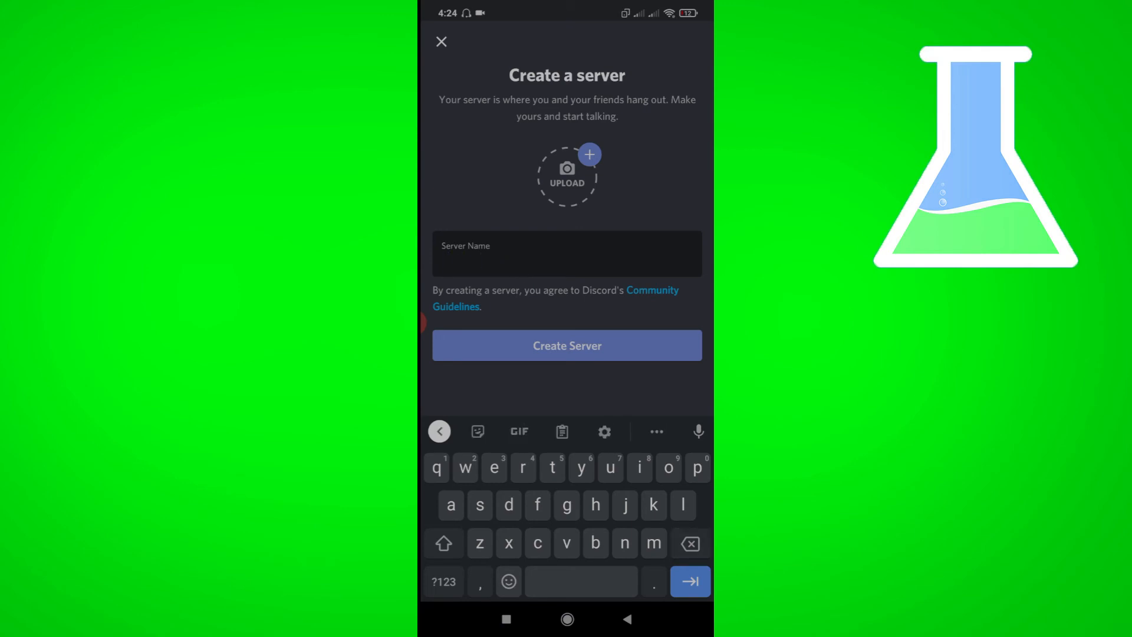
type("amonguspipol")
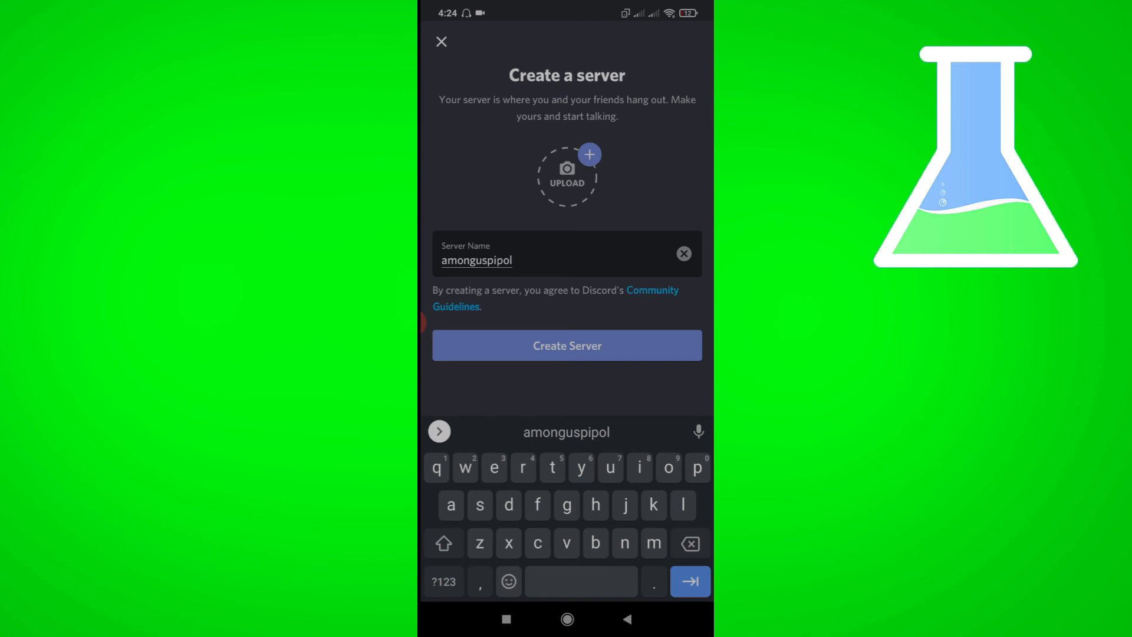
left_click(566, 345)
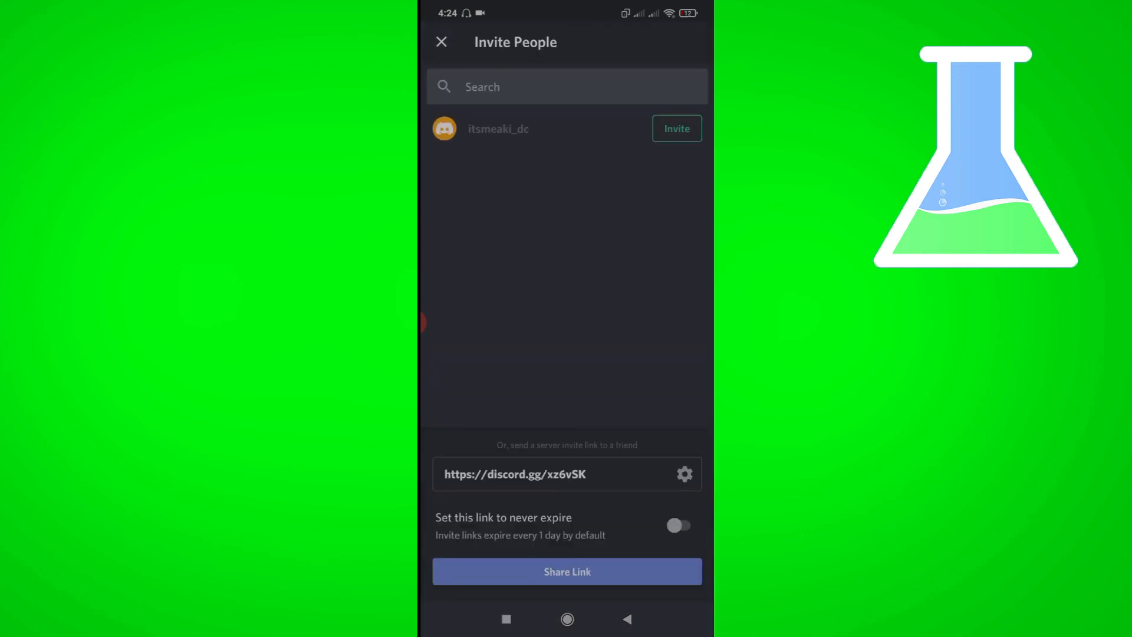